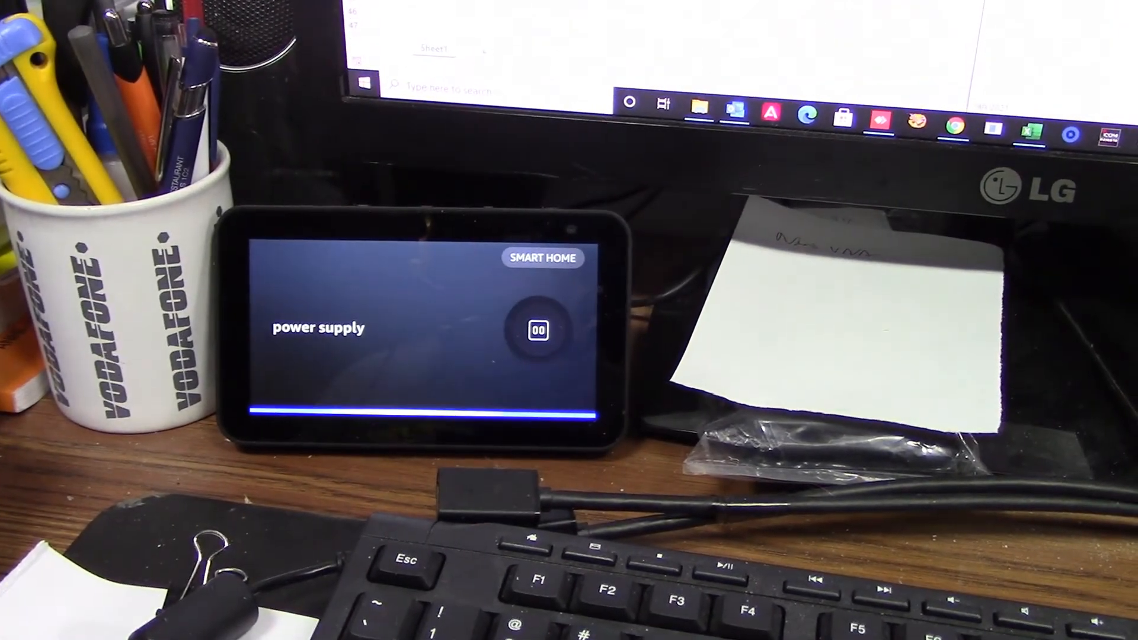
# Watch the Echo Show confirm the 'power supply' smart plug switching on
pyautogui.click(537, 330)
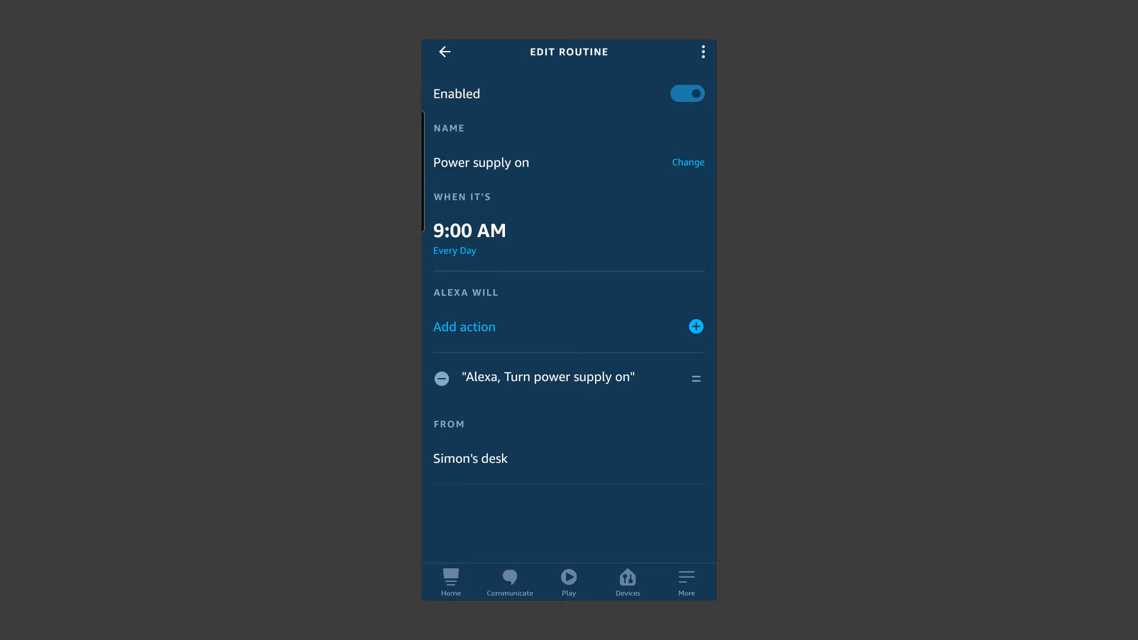
# Leave the 'Power supply on' Edit Routine page and go back to the Routines list
pyautogui.click(444, 51)
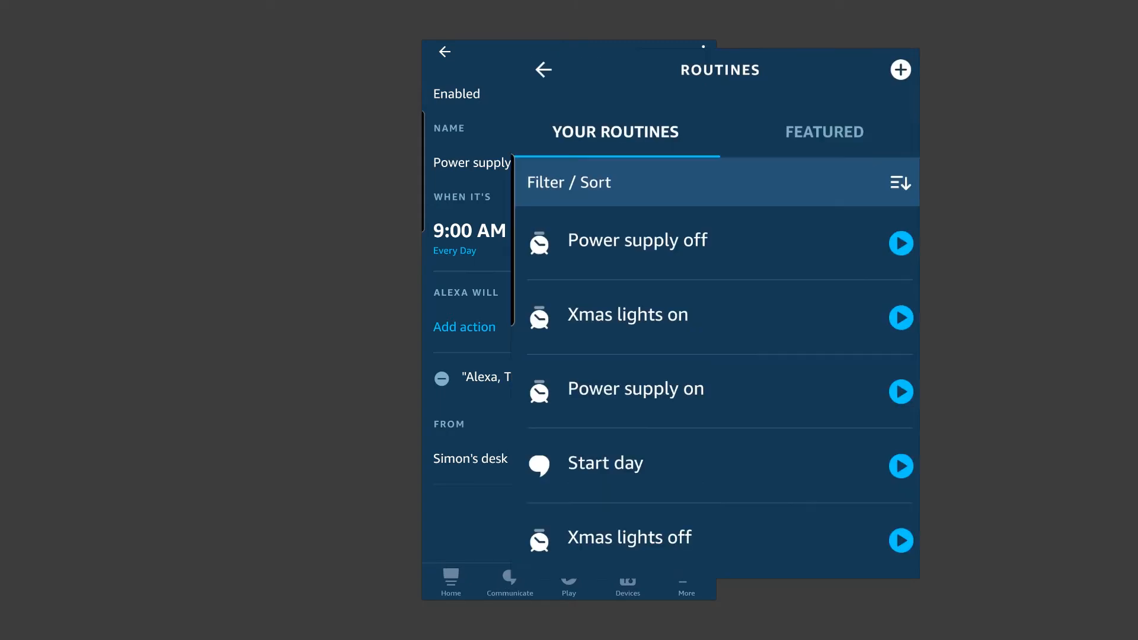